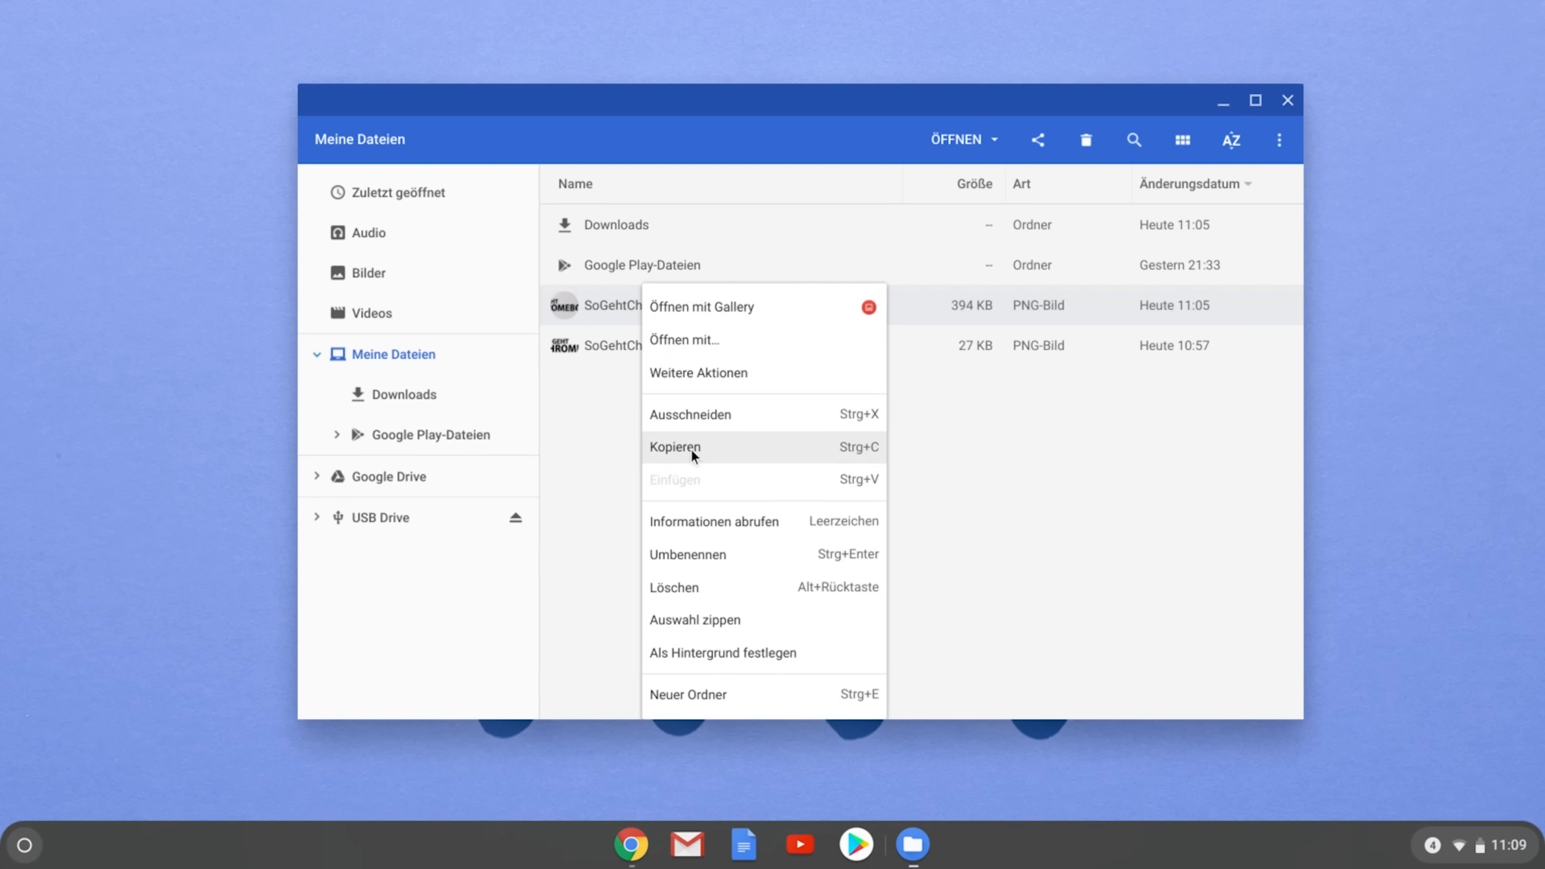
Copy the 394 KB PNG from Meine Dateien and paste it onto the USB drive
left_click(412, 519)
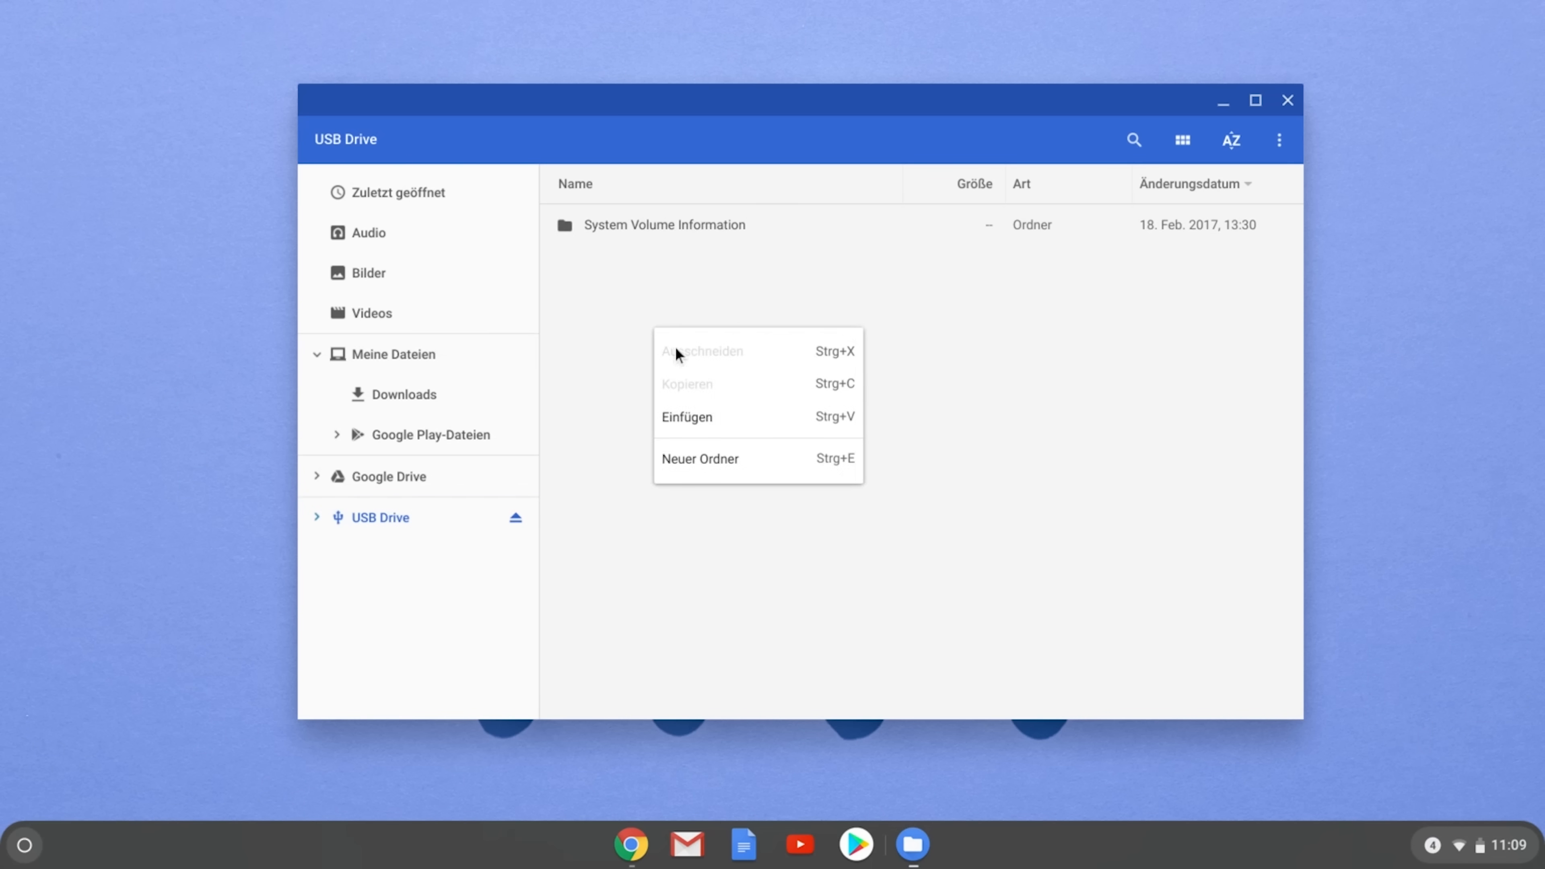
left_click(685, 416)
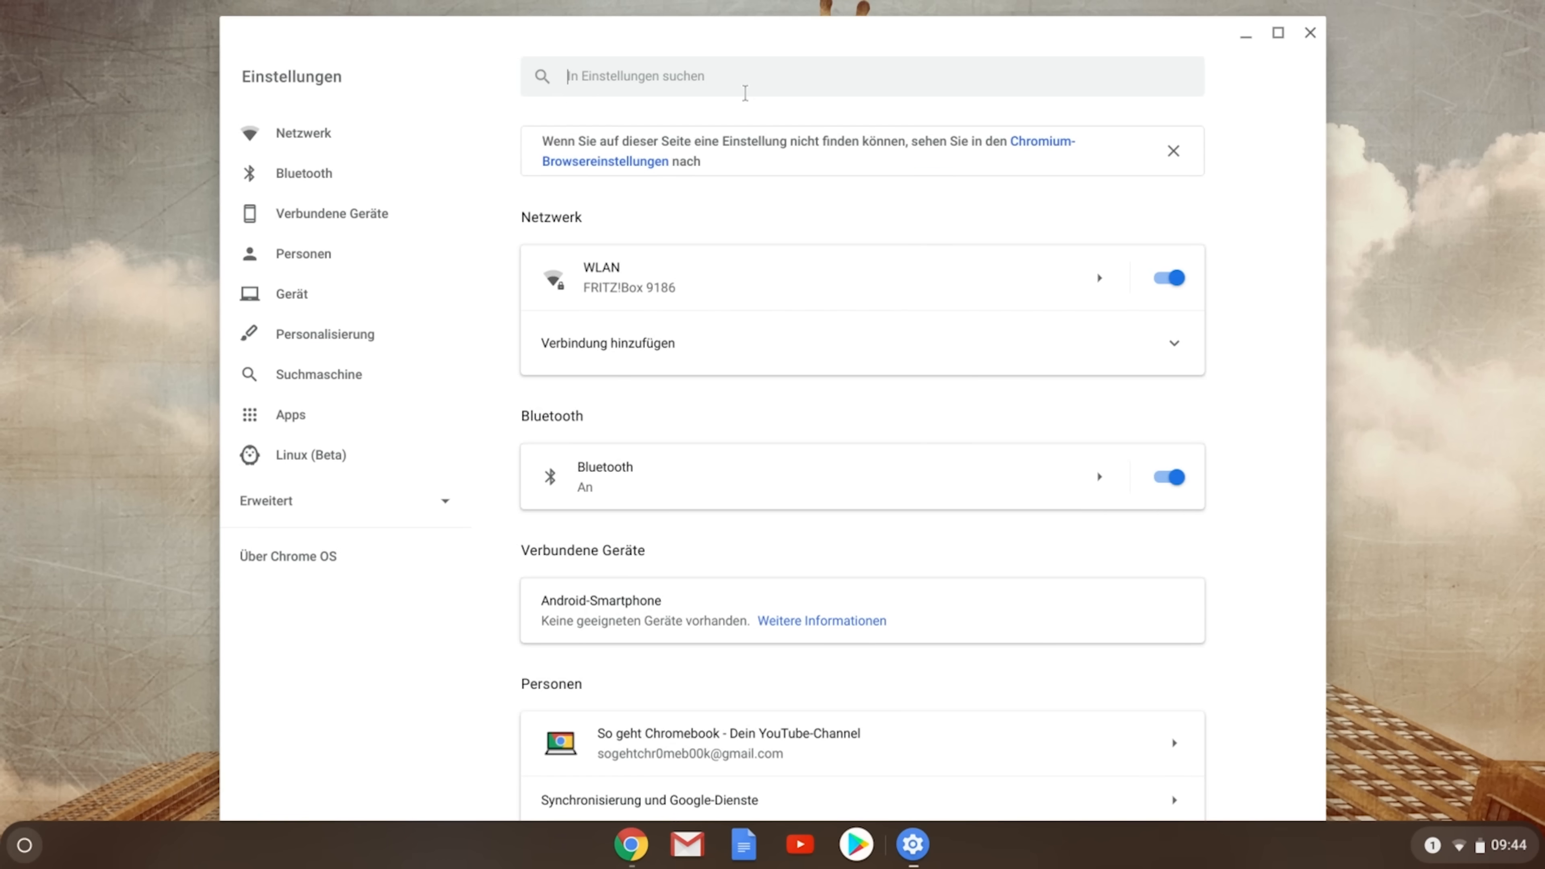
Search for 'drucke' and save the detected EPSON WF-3520 Series printer to the profile
type("drucker")
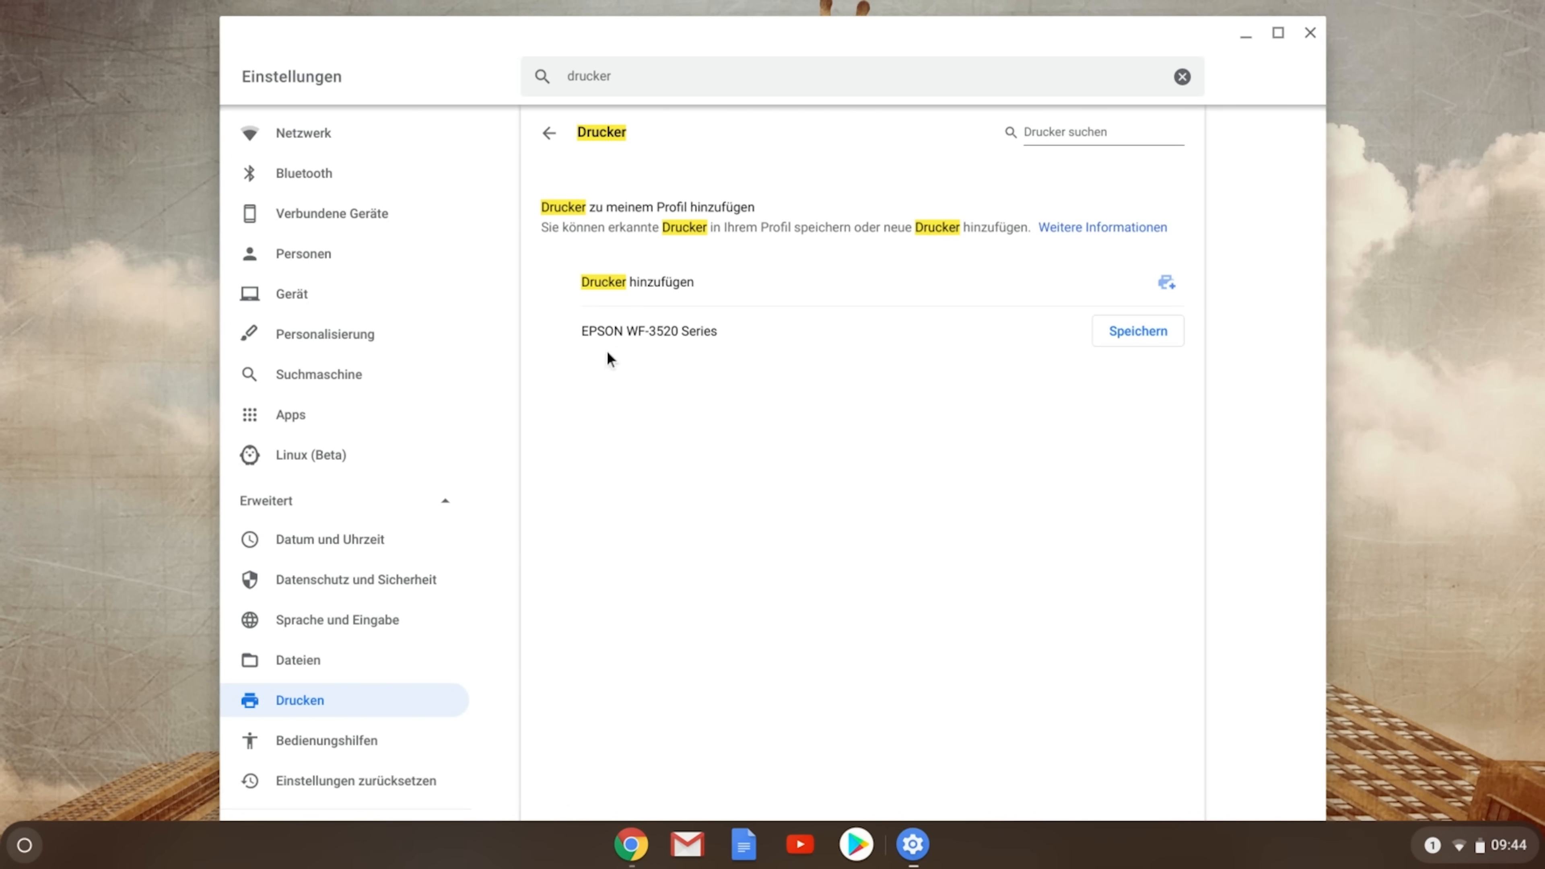
mouse_move(1119, 364)
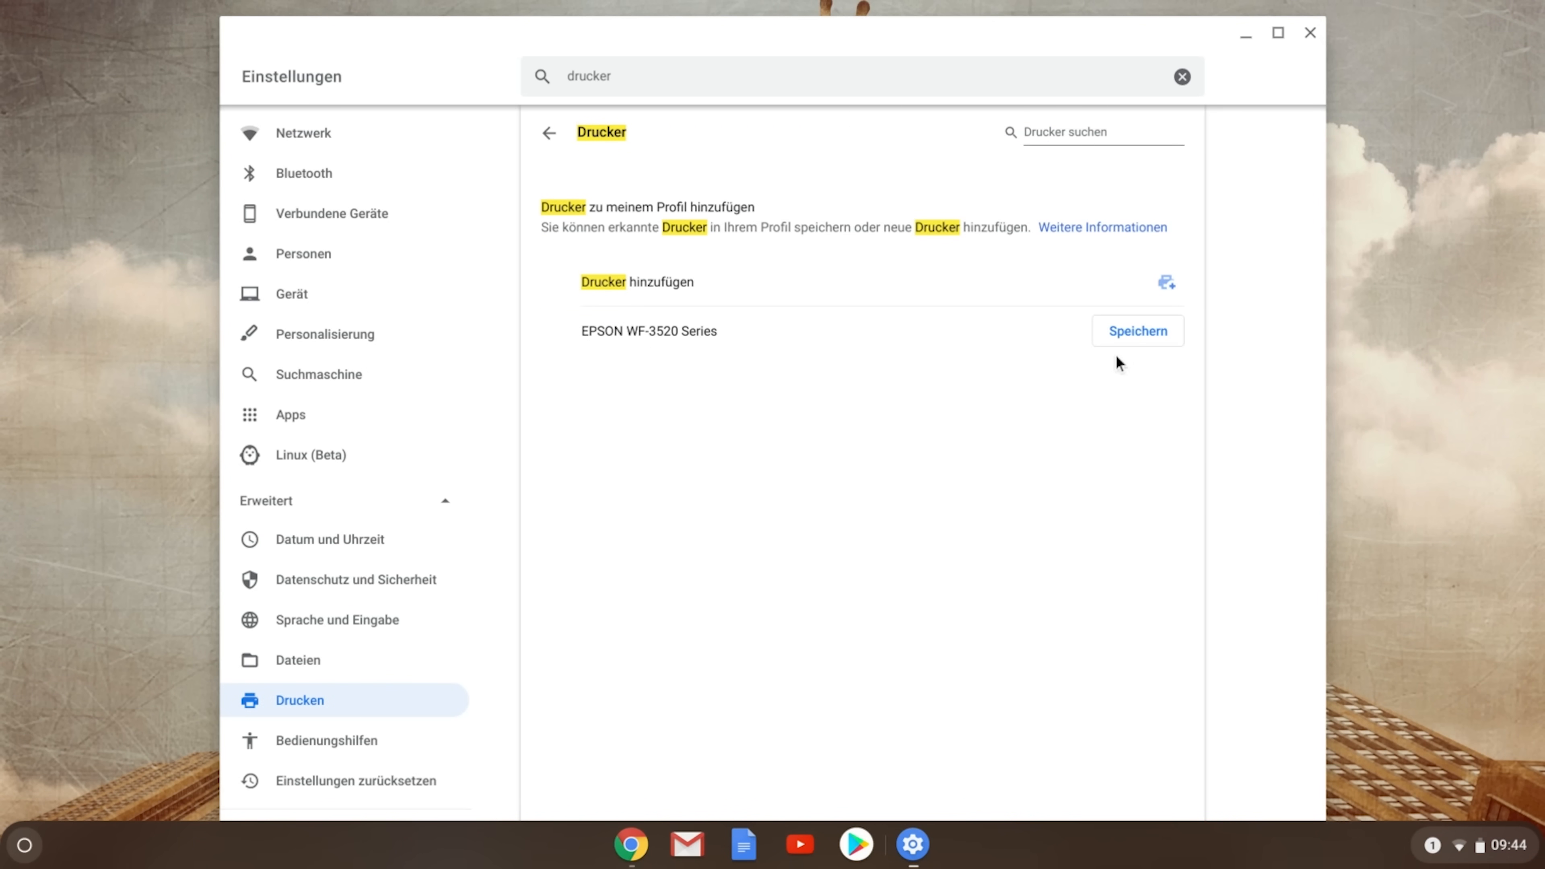
mouse_move(1137, 339)
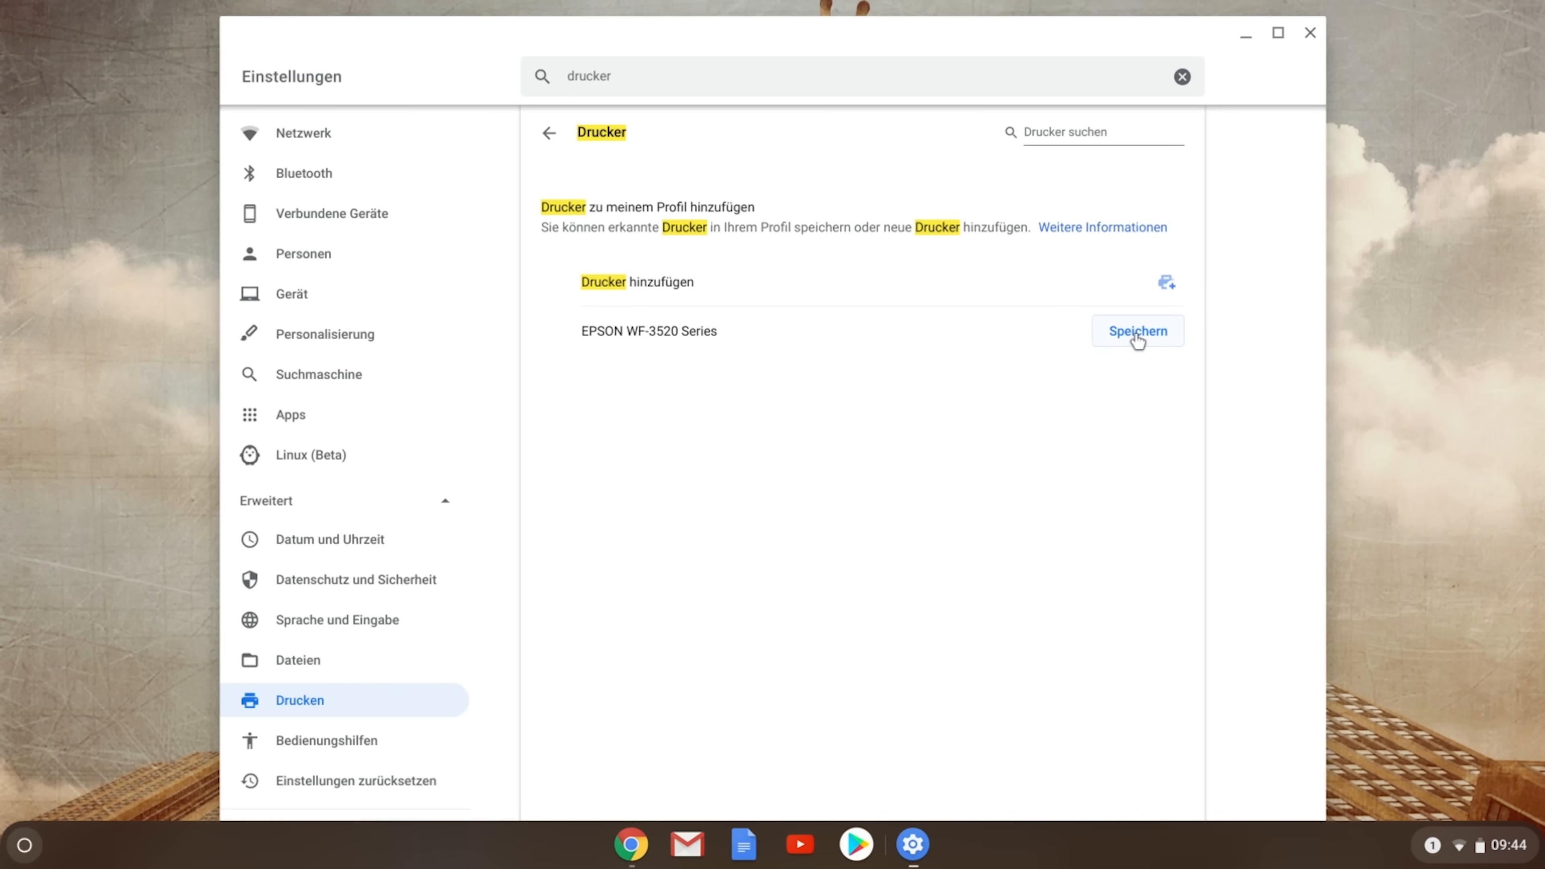
left_click(1137, 330)
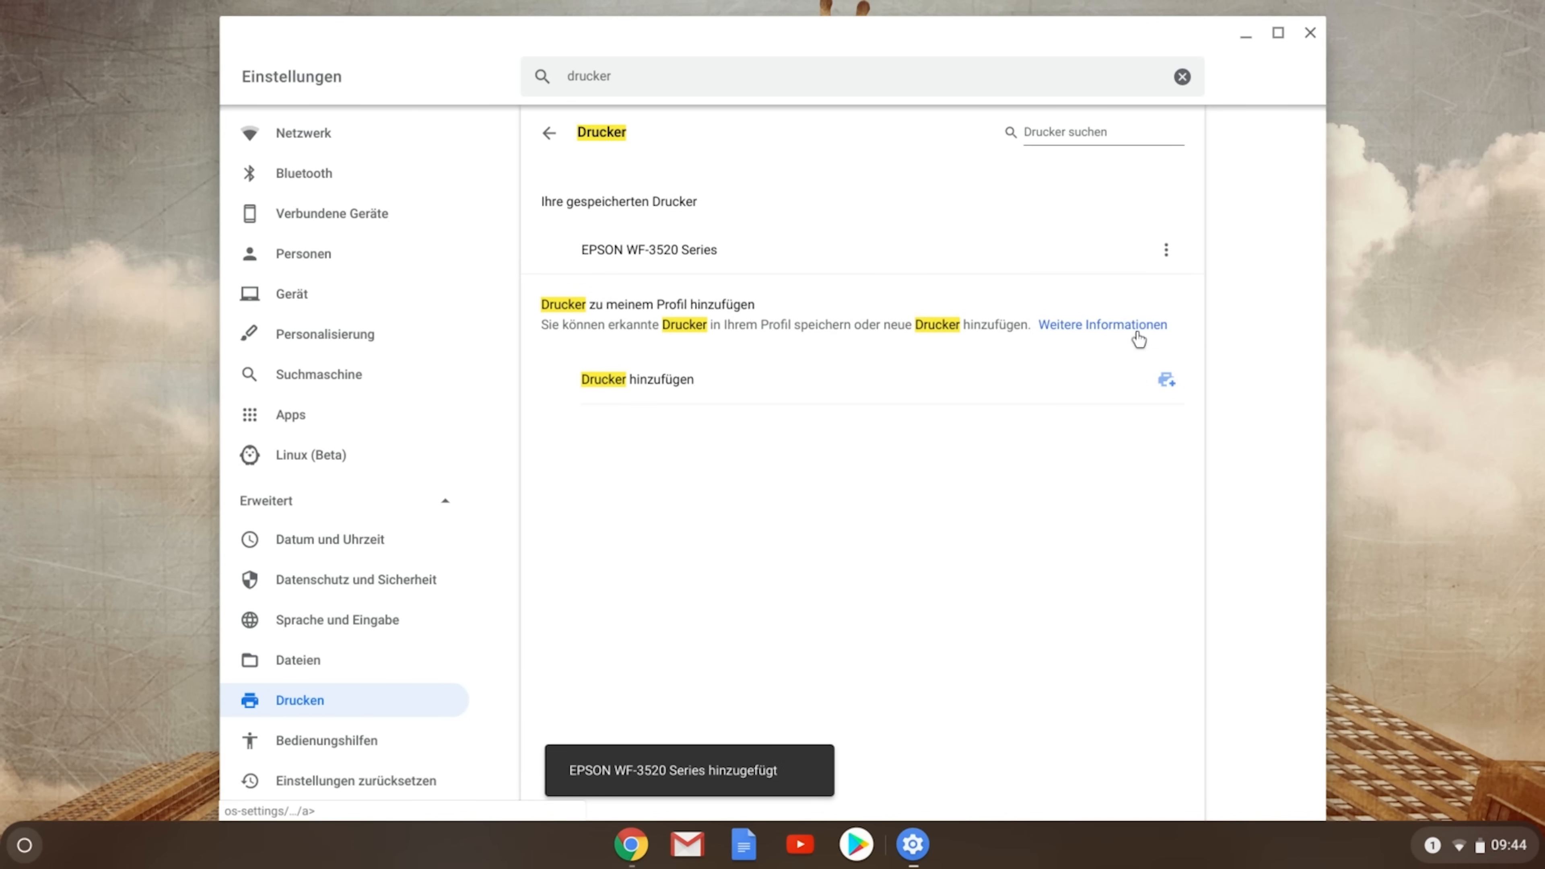
mouse_move(638, 797)
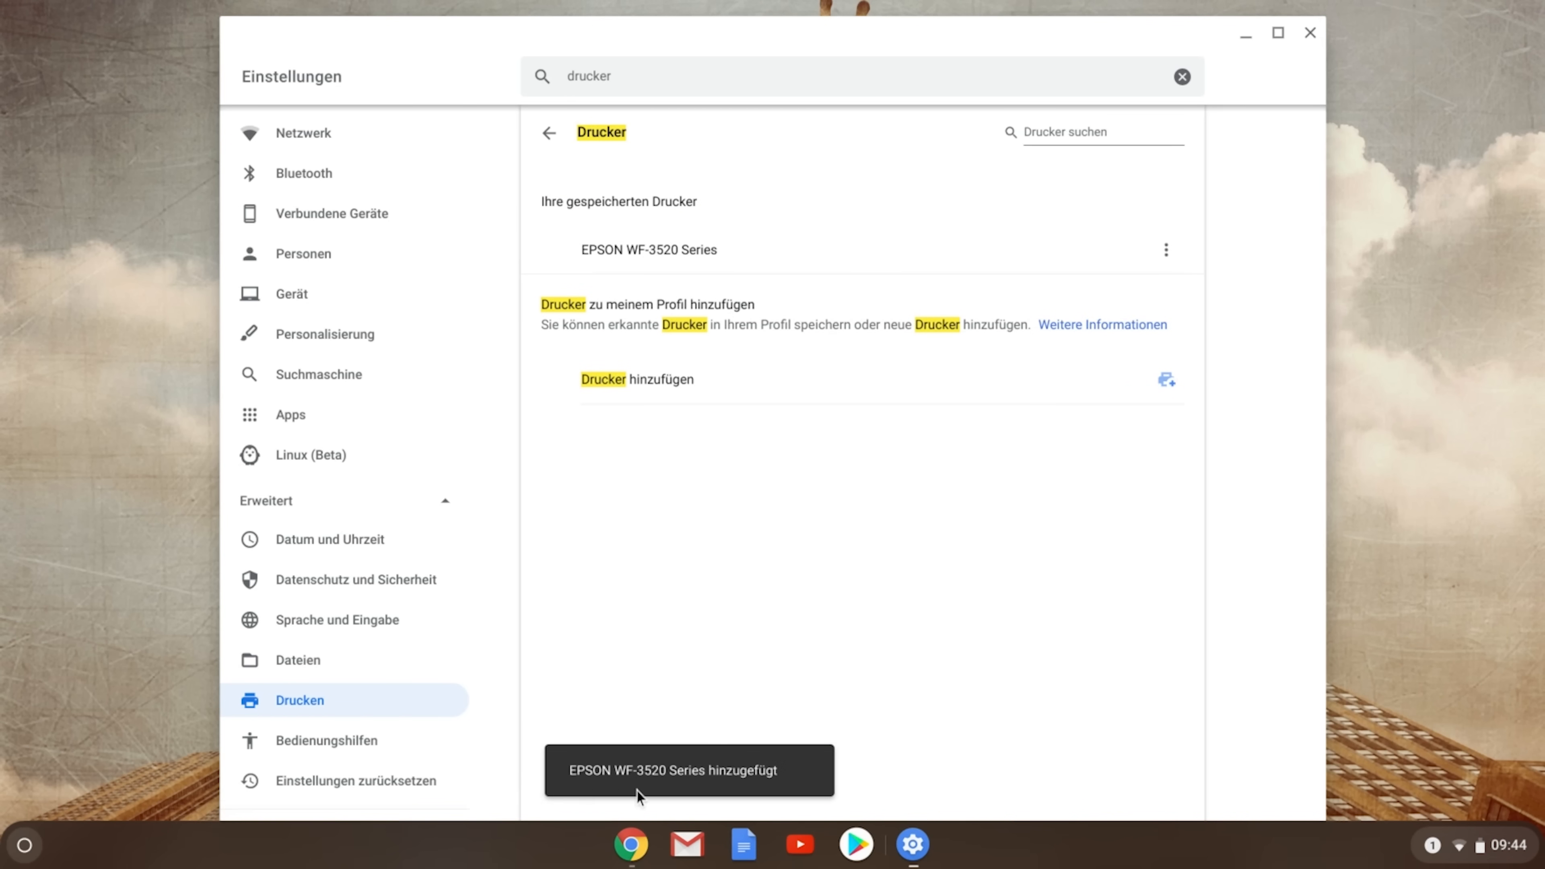